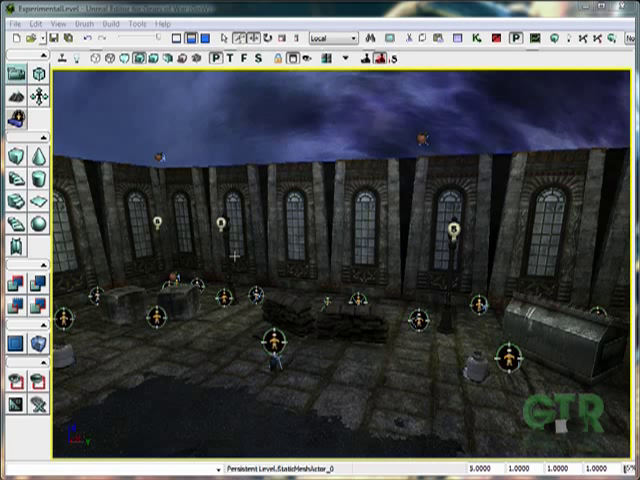
mouse_move(390, 270)
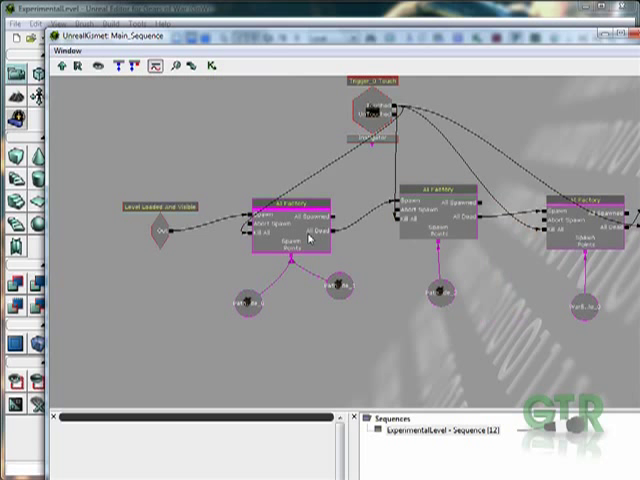
Step: Select a scripting node and then the trigger event node to view their properties in Kismet
click(372, 120)
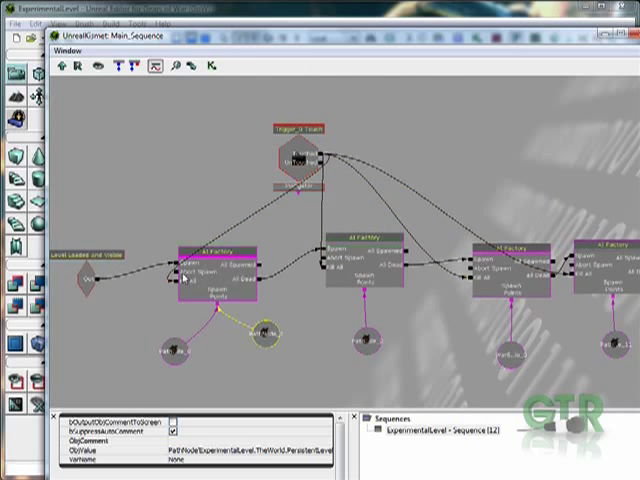
click(296, 156)
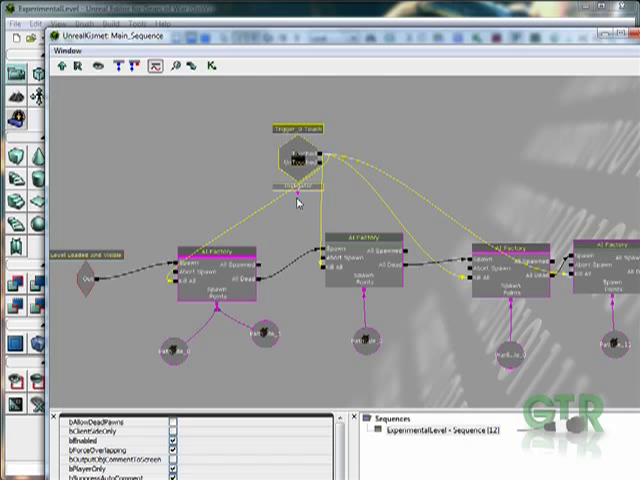
mouse_move(260, 180)
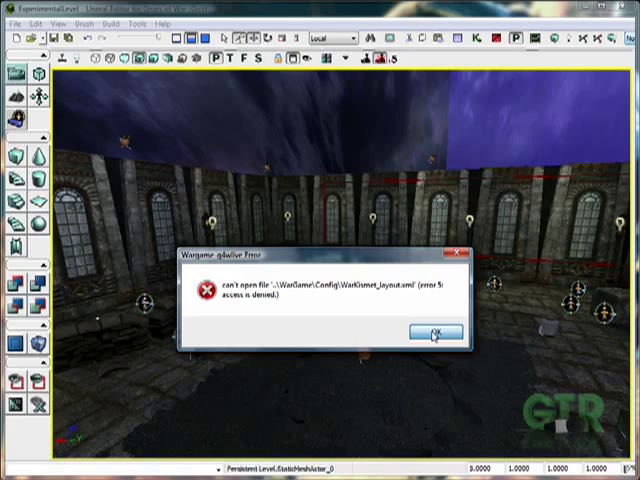
Step: Dismiss the config file error and fly the camera around the hall's floor, props, walls and roofline
click(432, 332)
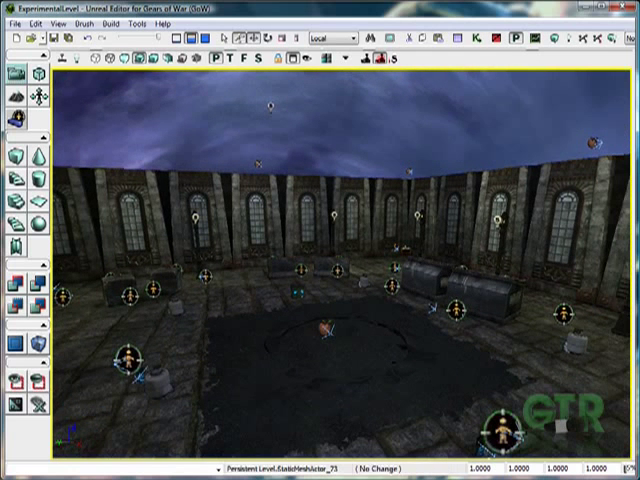
click(324, 336)
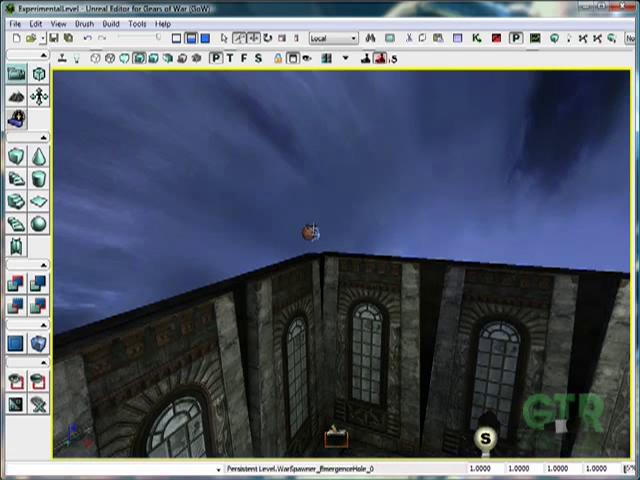
click(308, 232)
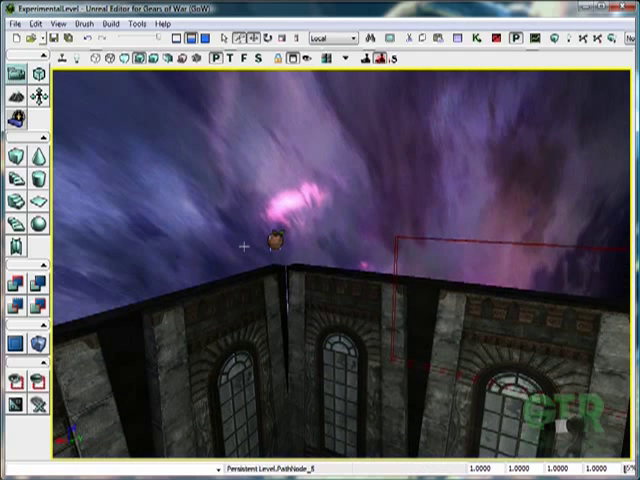
click(272, 236)
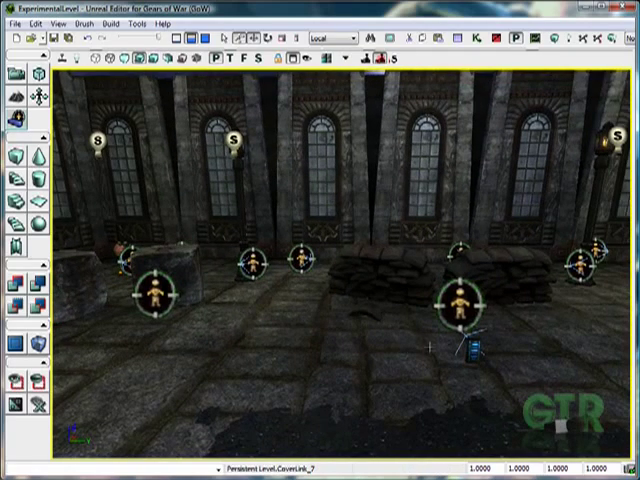
click(472, 348)
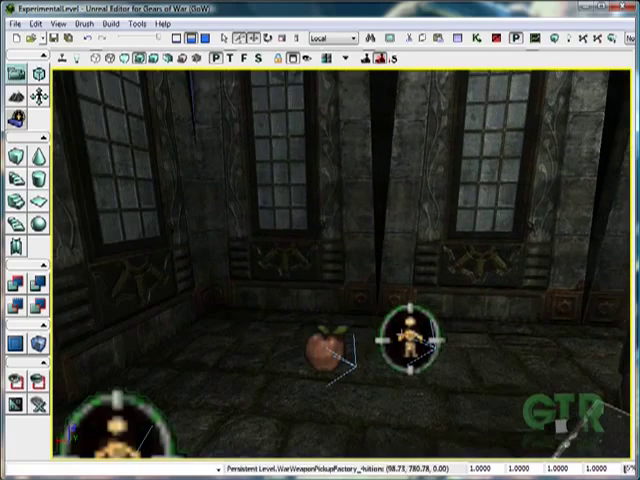
click(320, 344)
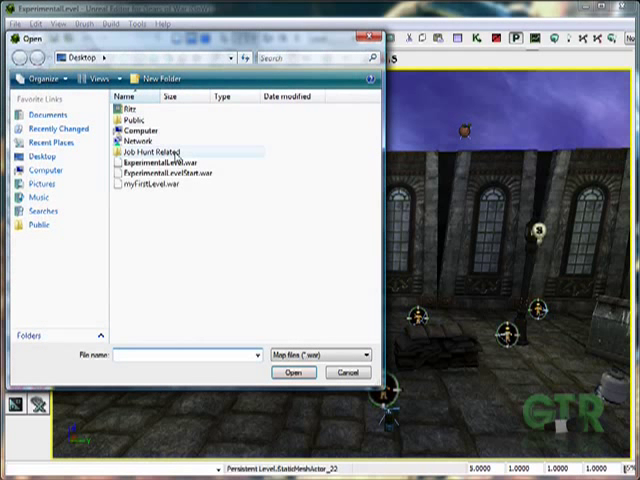
Step: Load the experimental level .war file from the Desktop
click(180, 172)
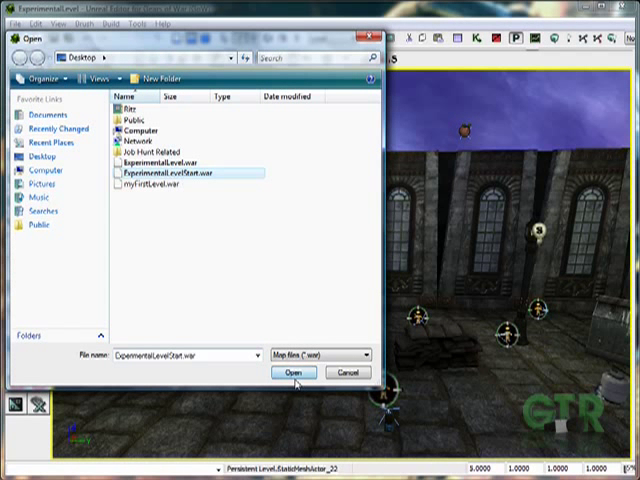
click(294, 372)
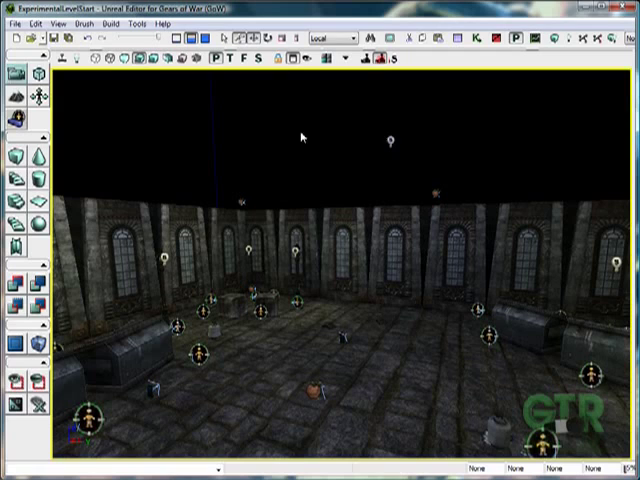
mouse_move(510, 246)
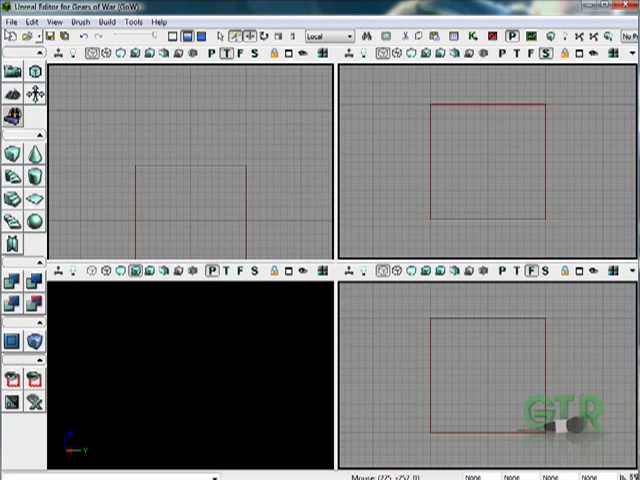
Step: Create a new additive level and build the cube brush as a 2048 x 2048 slab 32 units thick
click(10, 18)
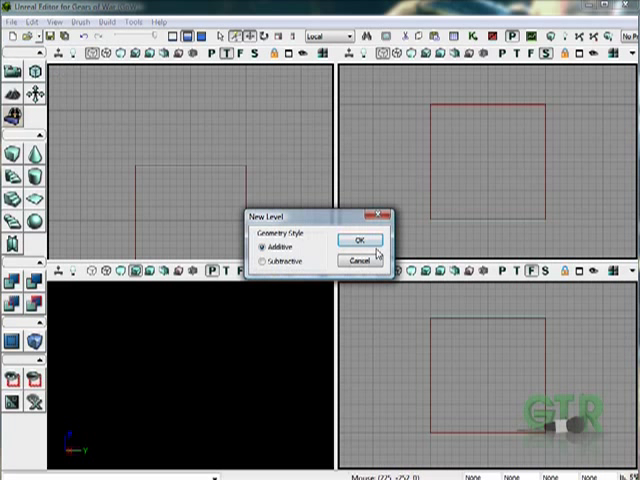
click(360, 240)
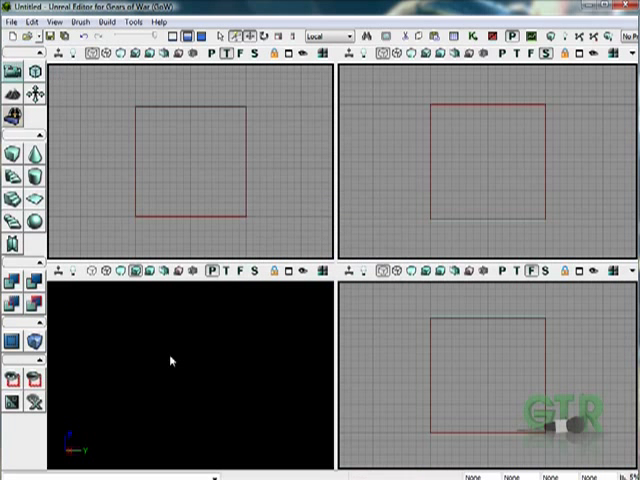
click(172, 360)
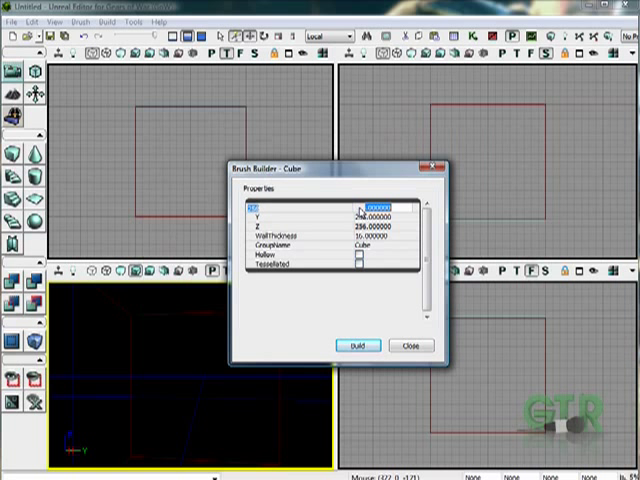
text(2048)
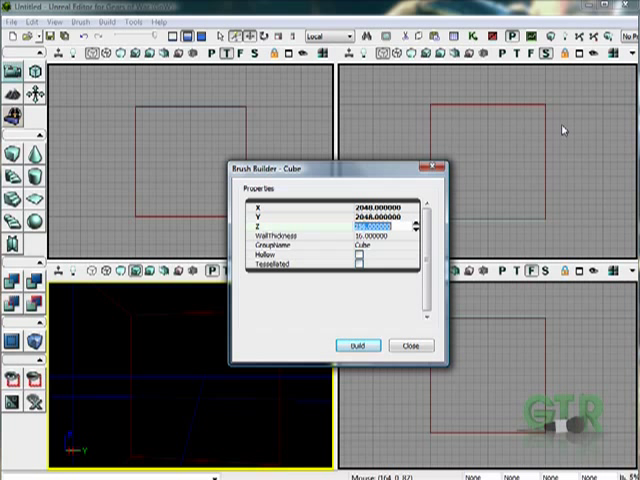
text(32)
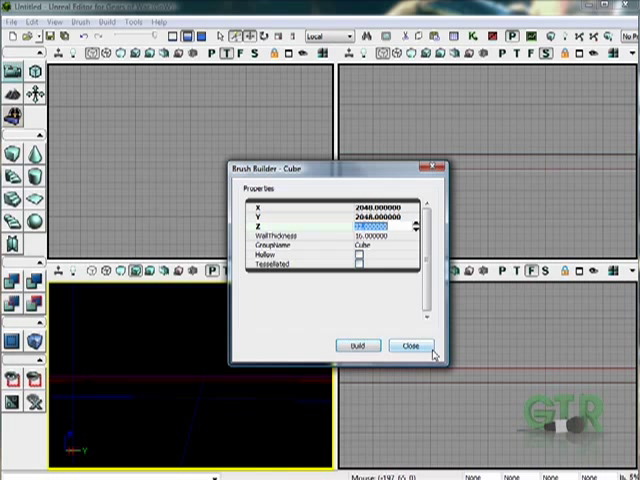
click(408, 344)
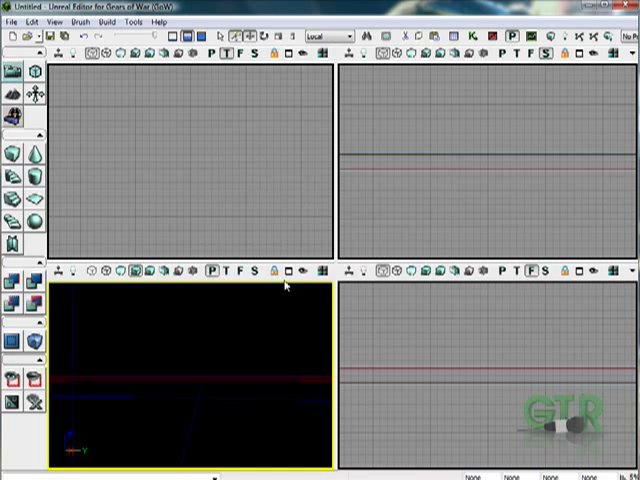
Step: Maximize the 3D view and raise the point light above the ground brush
click(318, 272)
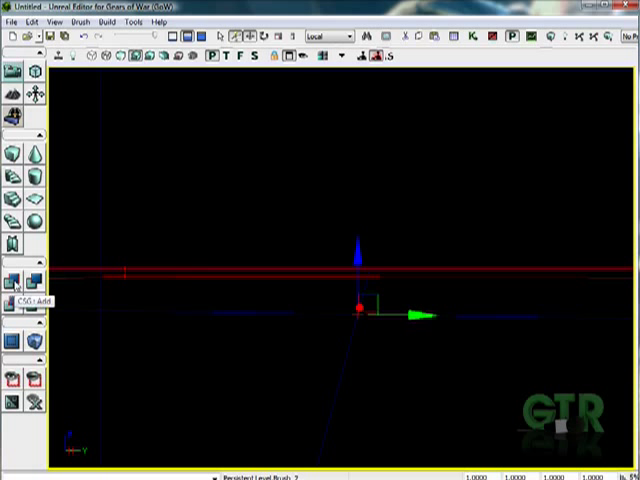
mouse_move(312, 268)
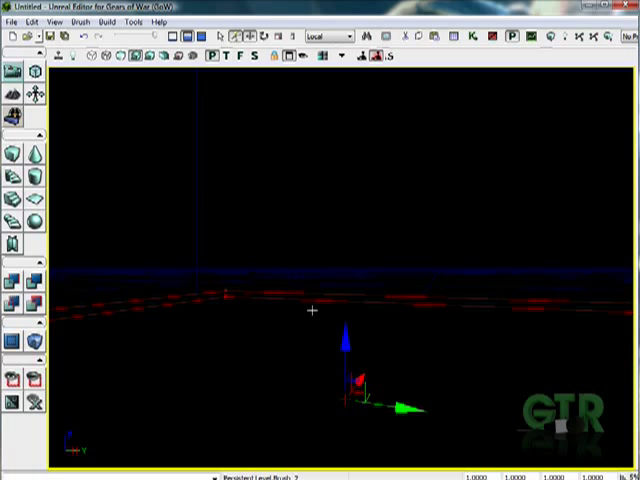
mouse_move(262, 416)
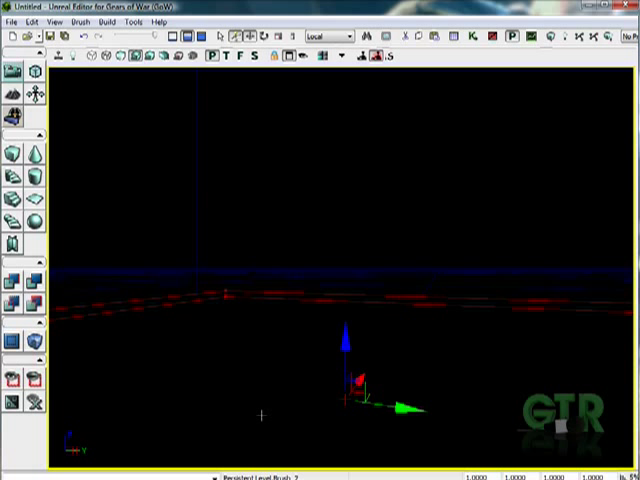
mouse_move(328, 356)
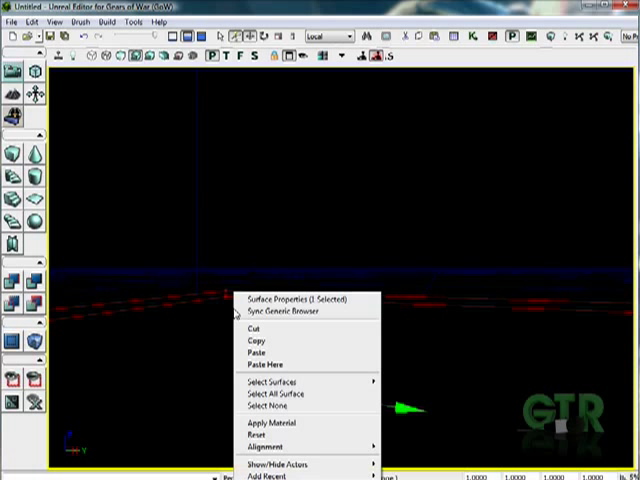
mouse_move(300, 464)
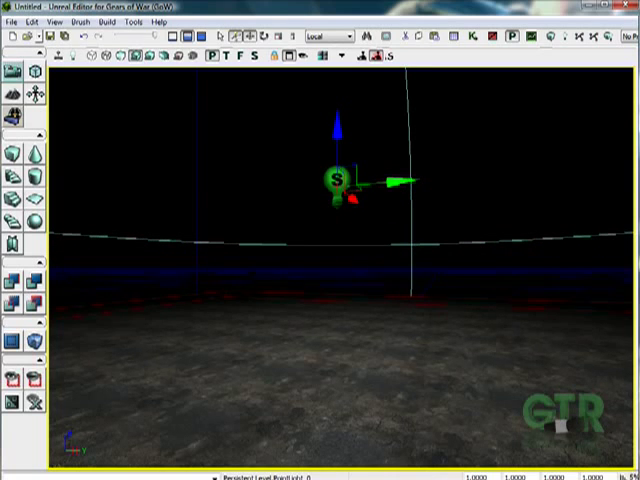
drag(340, 180, 260, 100)
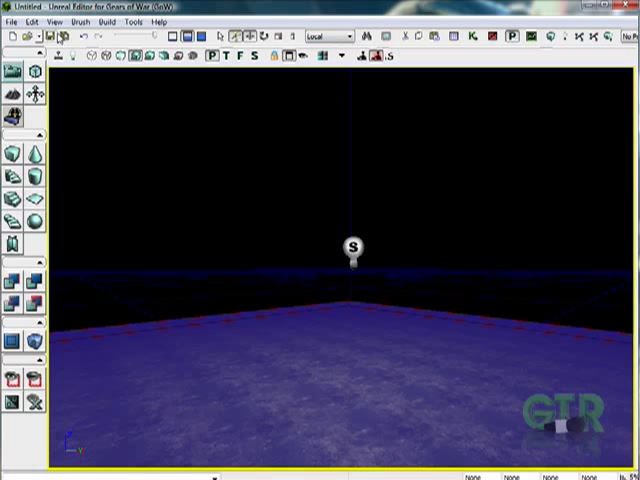
mouse_move(452, 36)
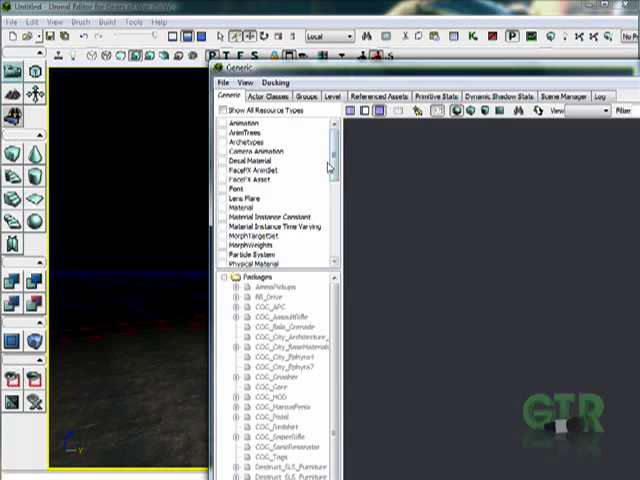
Step: Scroll the resource types and preview materials from several COG_City packages in the Generic Browser
scroll(down, 3)
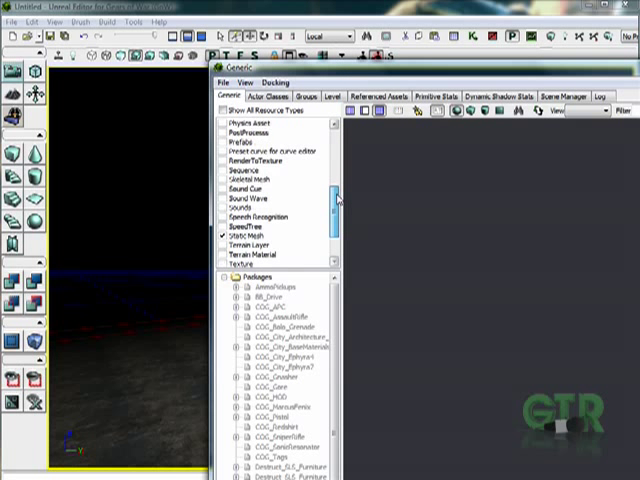
scroll(up, 3)
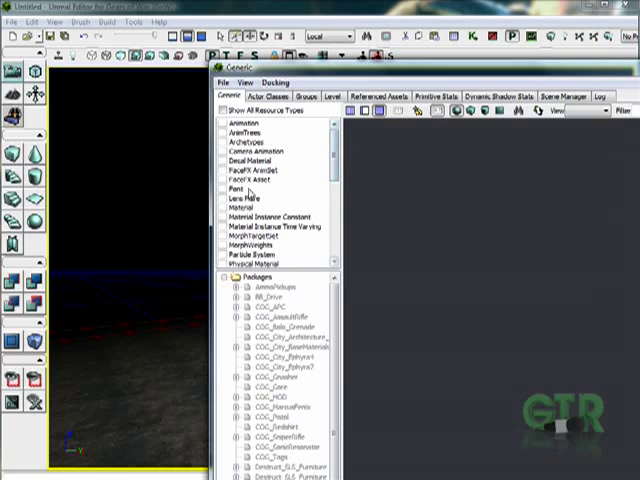
scroll(down, 3)
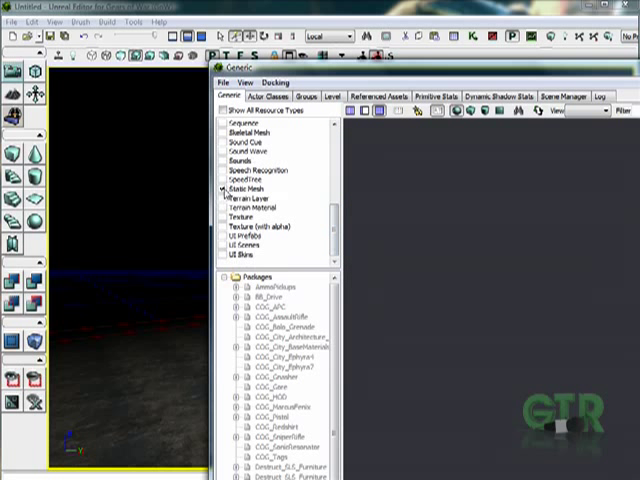
scroll(up, 3)
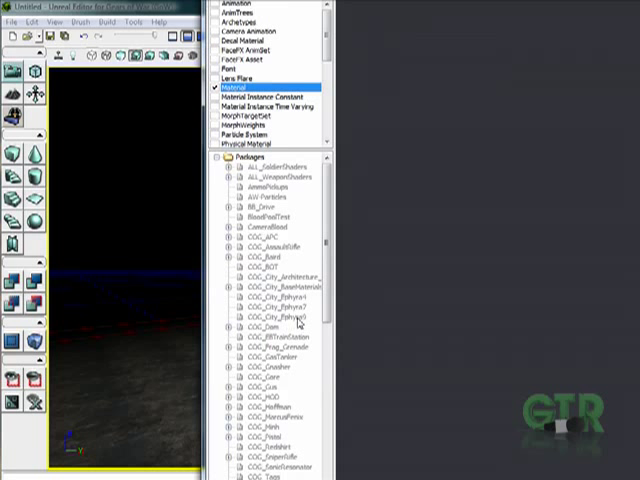
click(272, 316)
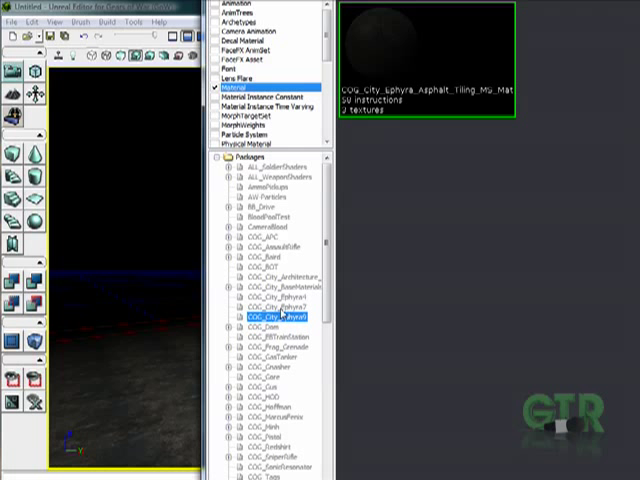
click(276, 316)
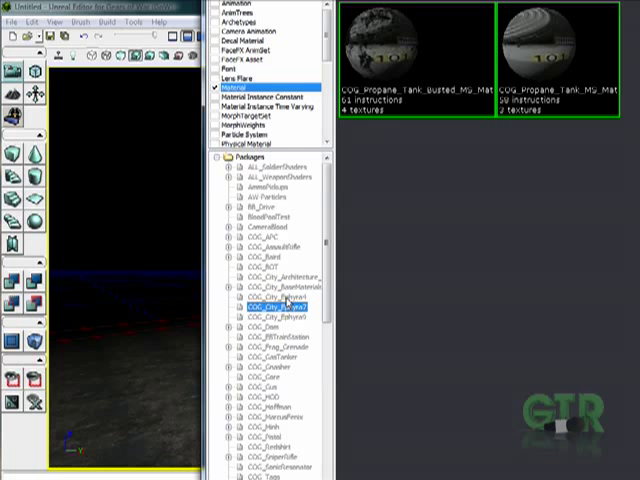
click(276, 296)
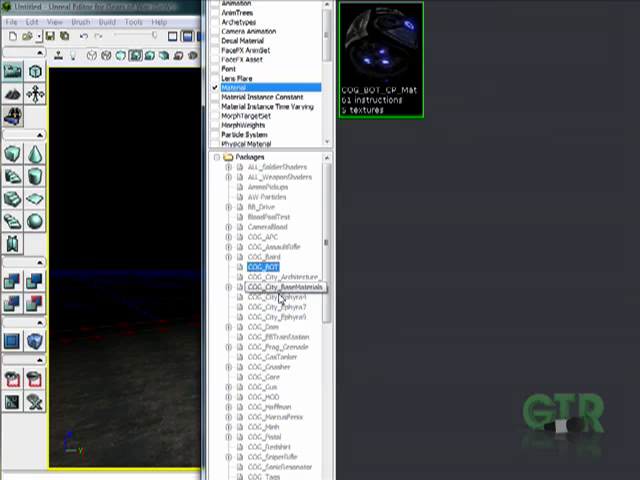
click(288, 280)
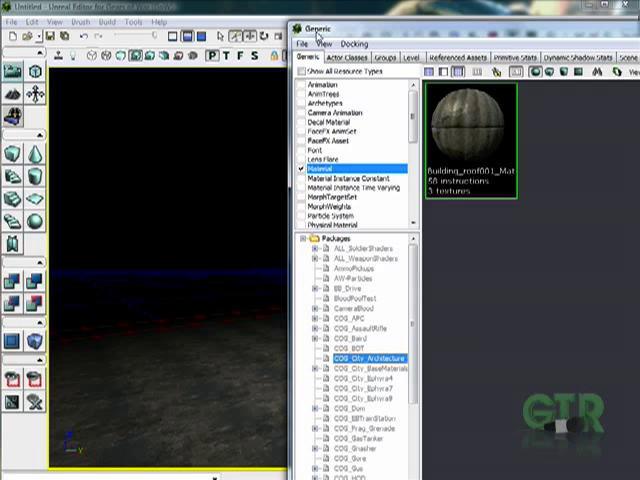
Step: Load a COG_City package from the Environments content folder into the asset browser
click(304, 44)
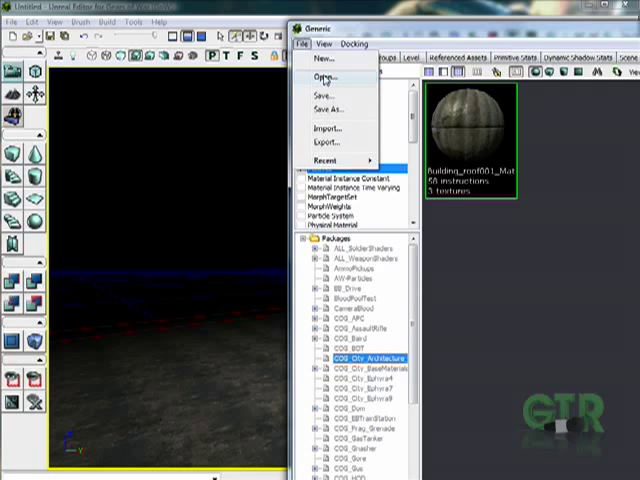
click(318, 76)
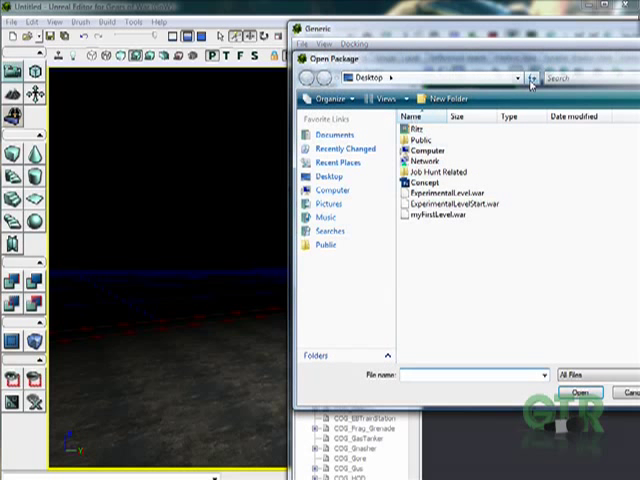
click(528, 76)
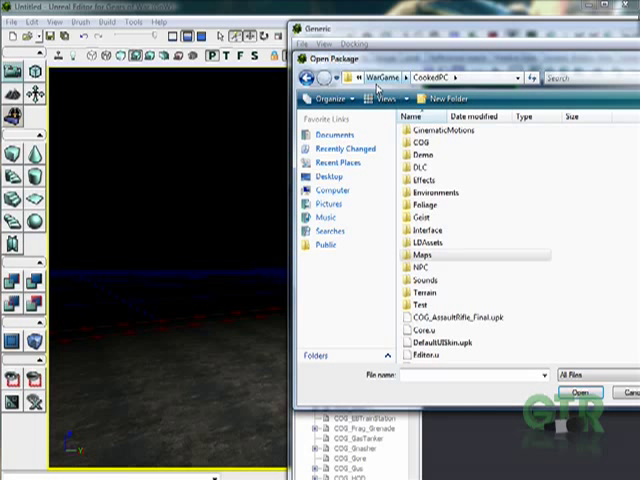
double_click(430, 192)
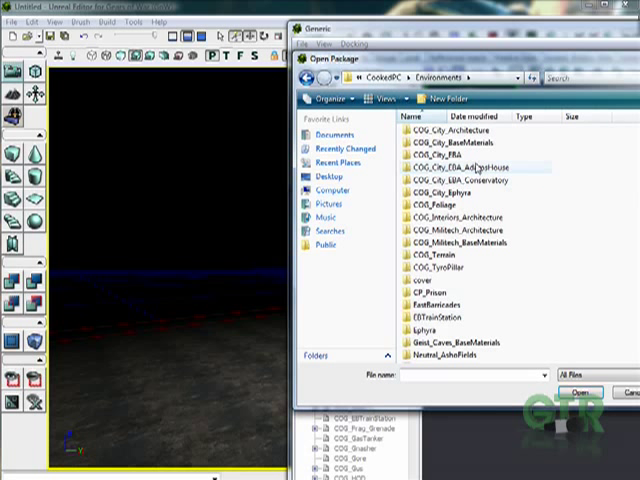
mouse_move(528, 176)
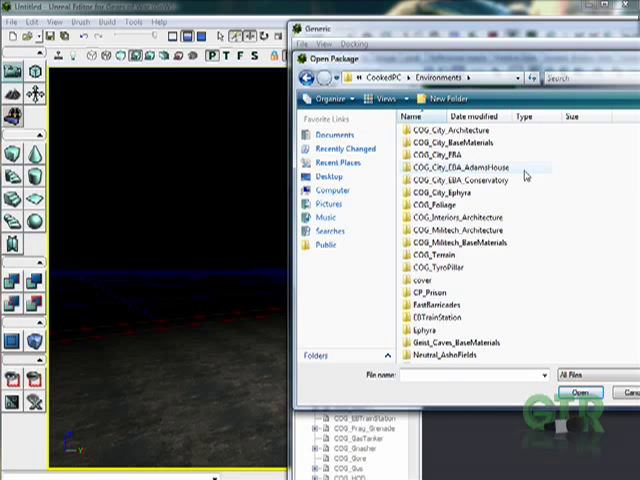
double_click(444, 188)
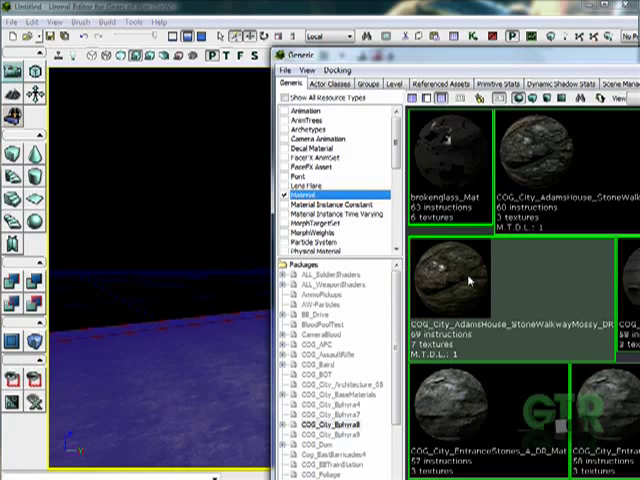
mouse_move(416, 64)
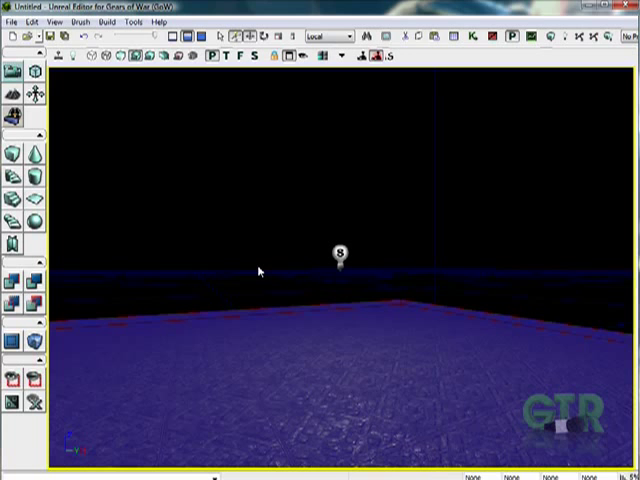
mouse_move(300, 256)
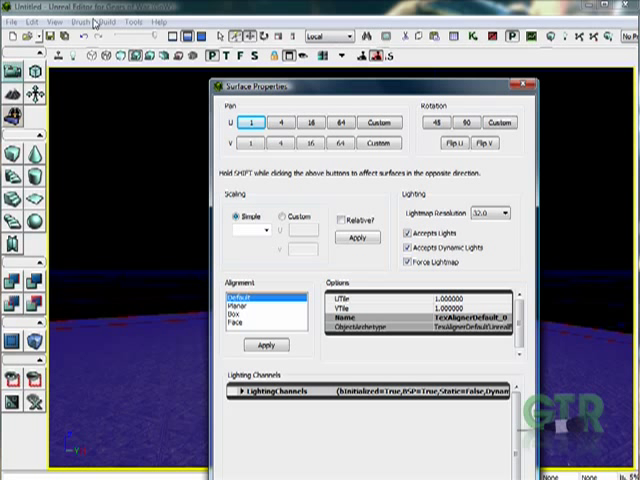
Step: Move the Surface Properties window aside to reveal the stone-textured, lit ground in the perspective viewport
click(62, 24)
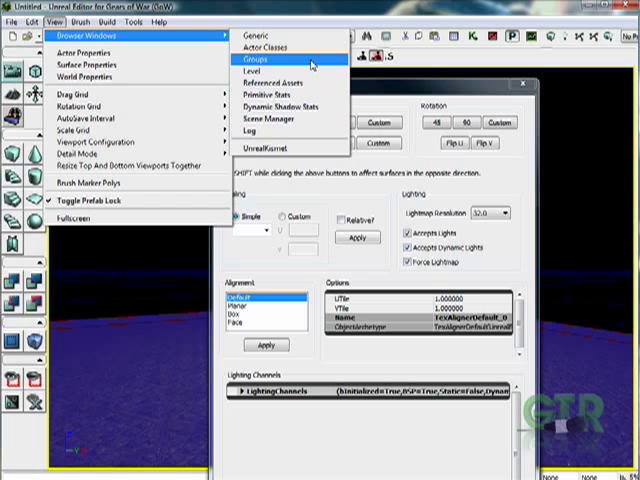
click(96, 20)
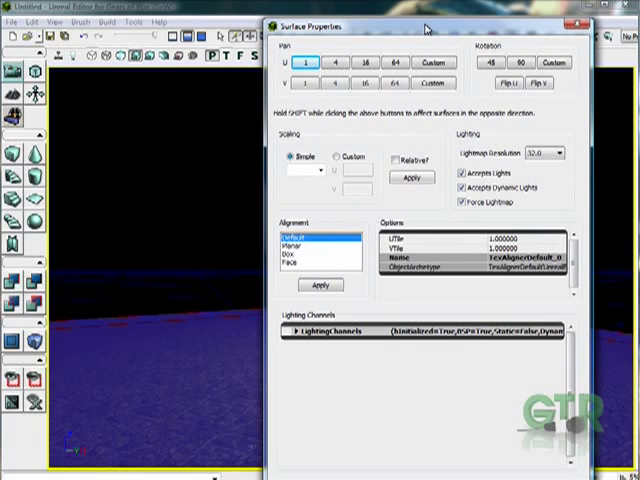
mouse_move(294, 176)
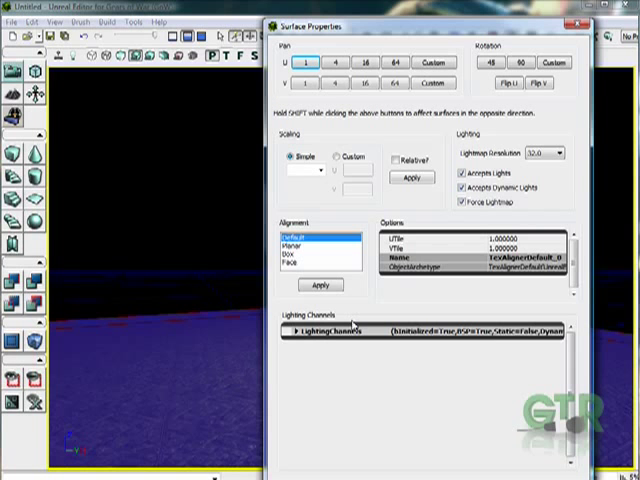
drag(430, 16, 456, 10)
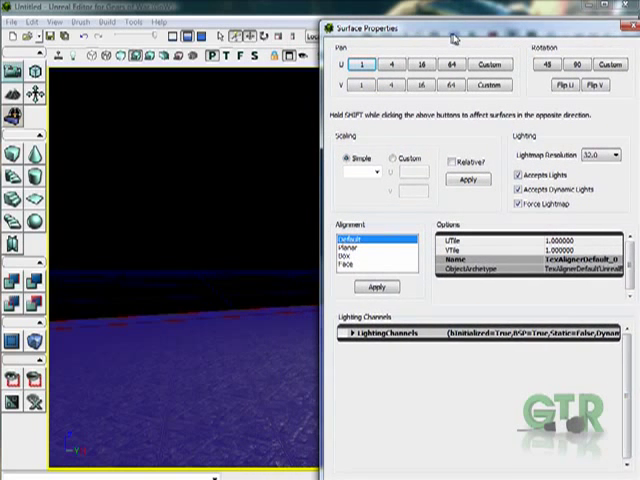
drag(450, 36, 520, 38)
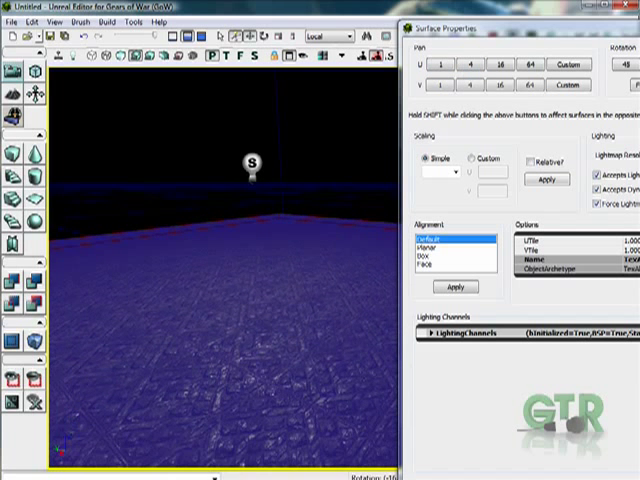
click(472, 64)
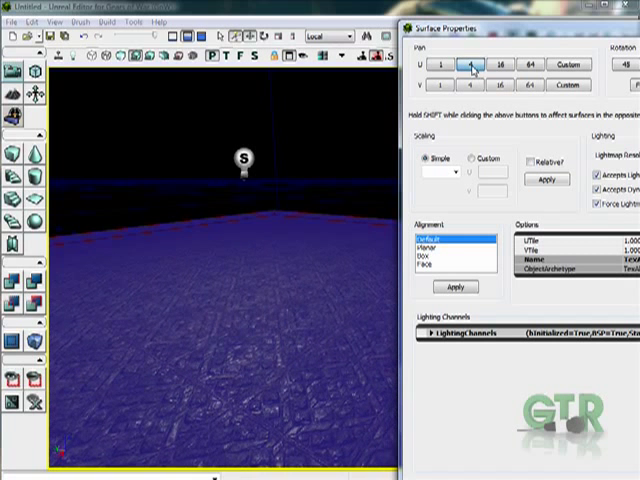
click(468, 64)
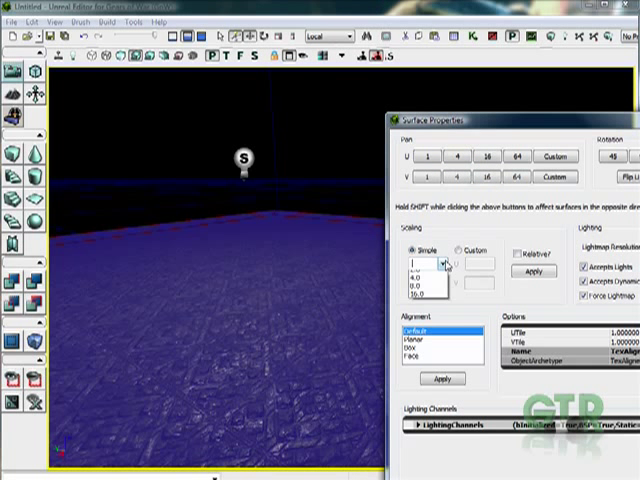
Step: Try several Simple scaling values on the stone texture, from larger to finer tiling
click(440, 264)
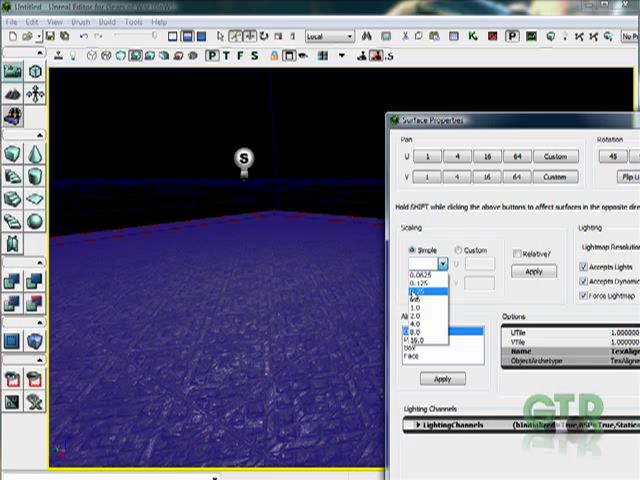
click(424, 292)
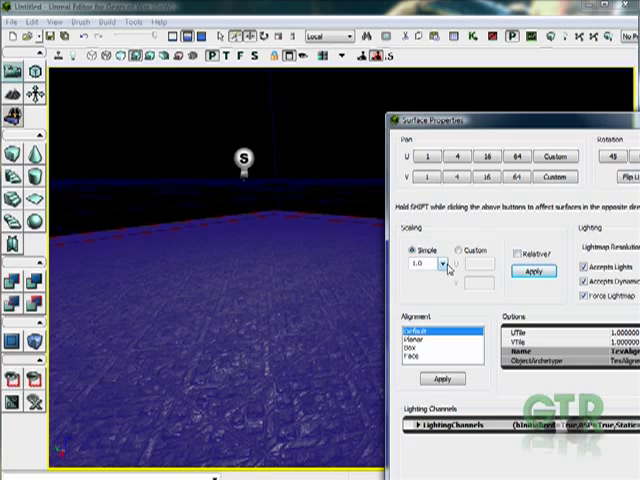
click(444, 266)
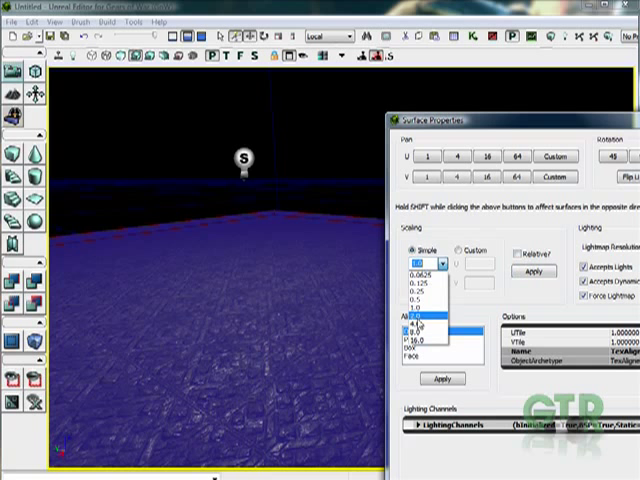
click(424, 320)
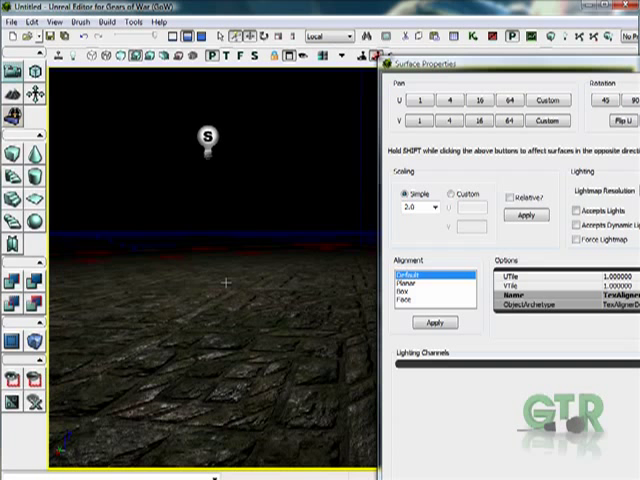
click(432, 208)
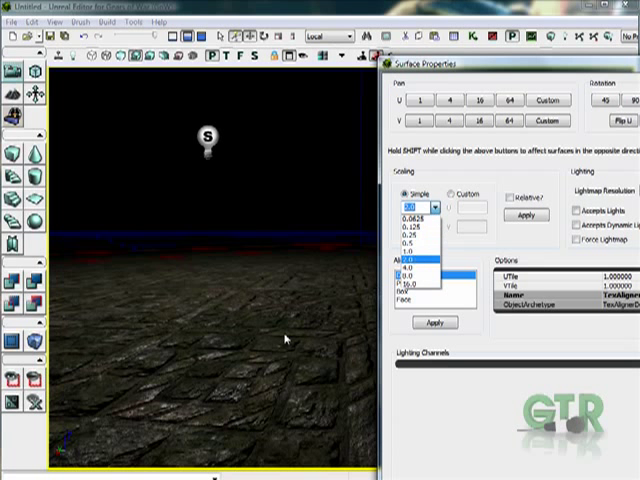
click(420, 268)
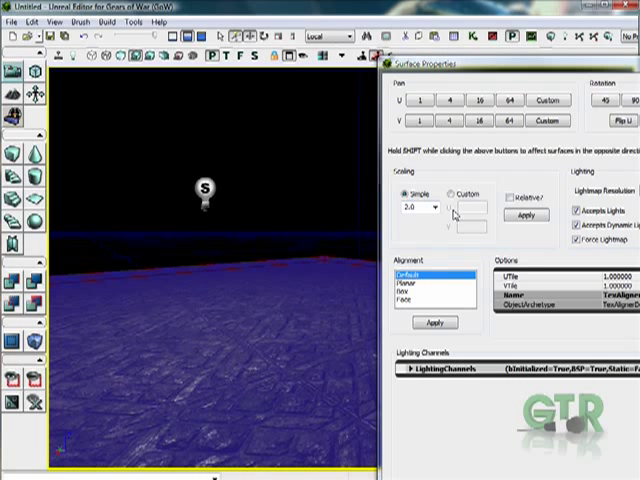
Step: Settle on a final simple scale for the ground texture and close Surface Properties
click(436, 208)
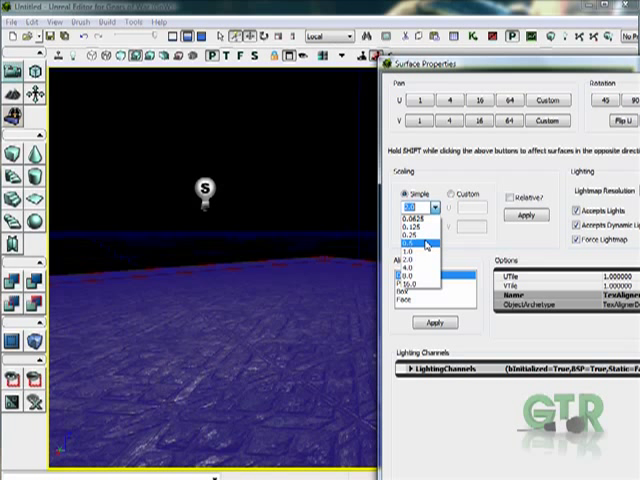
click(424, 244)
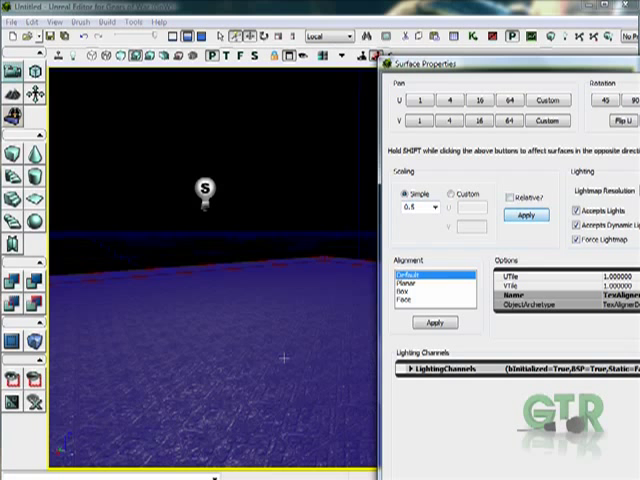
click(432, 208)
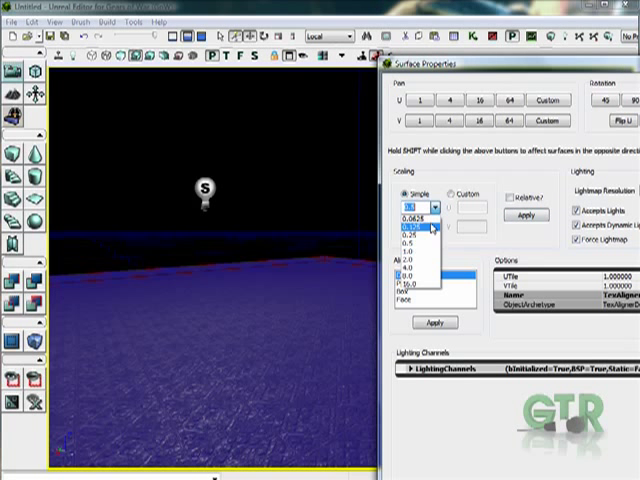
click(412, 272)
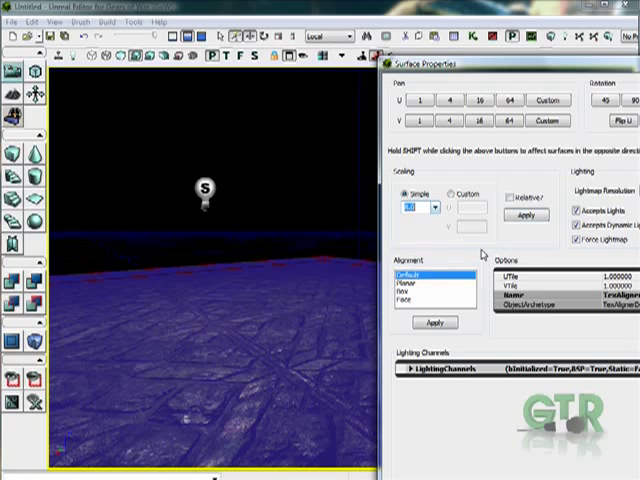
click(436, 208)
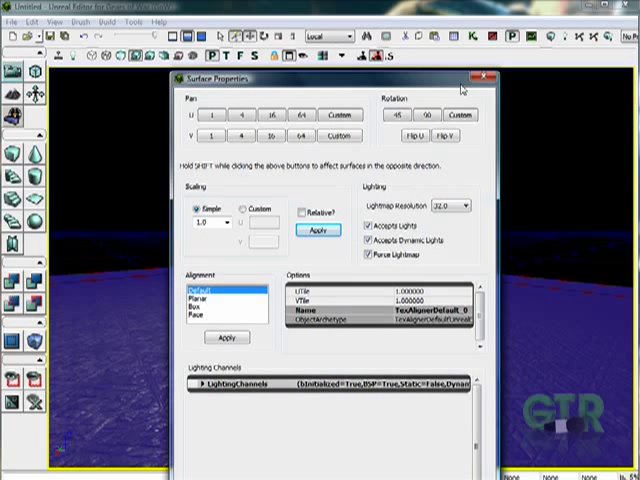
click(480, 74)
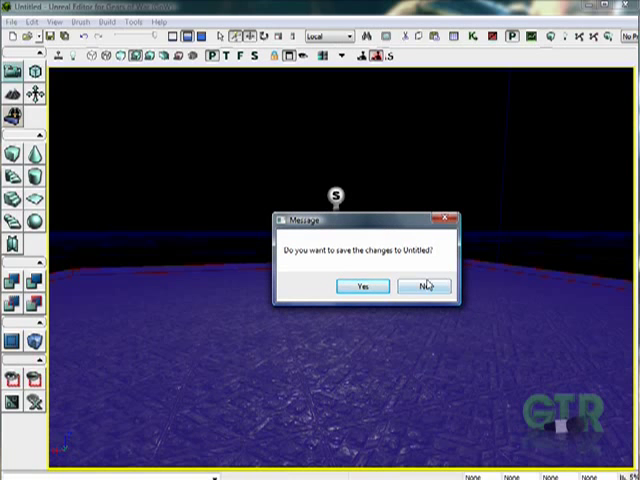
Step: Discard the untitled level unsaved and load the experimental level file from the Desktop
click(424, 288)
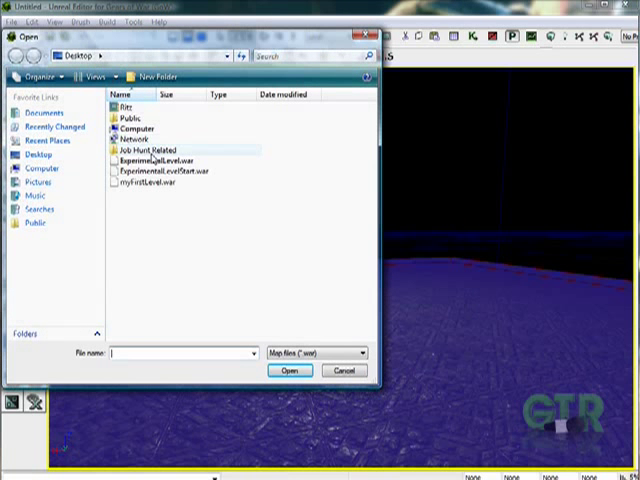
click(160, 160)
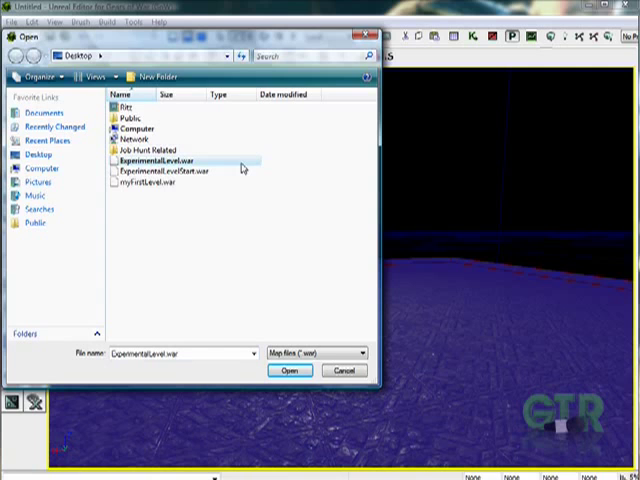
click(290, 372)
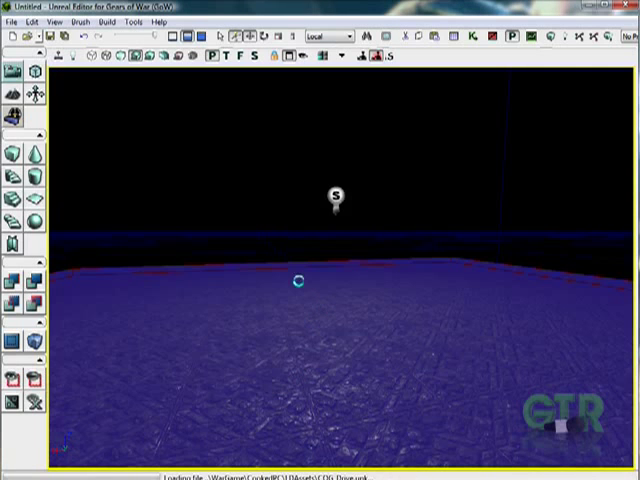